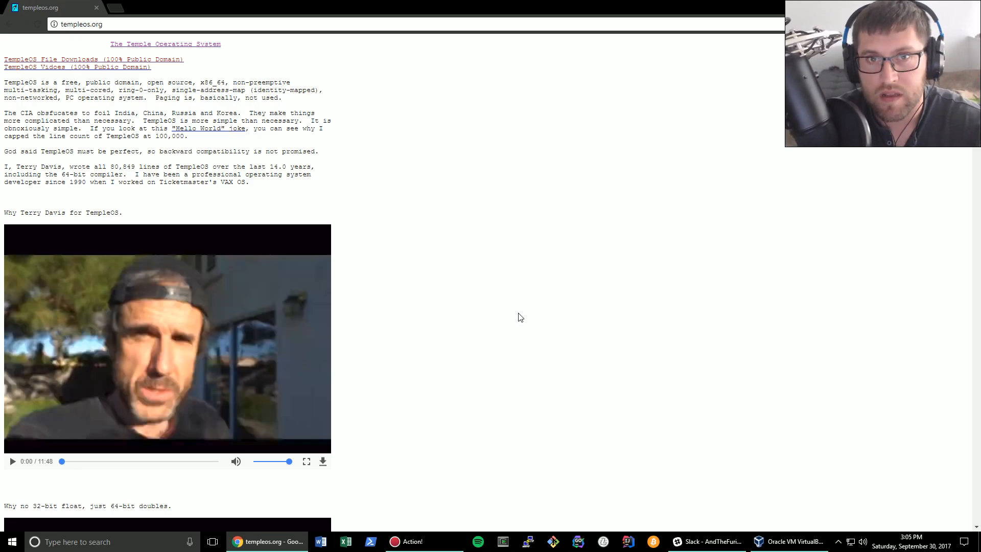
pyautogui.moveTo(479, 274)
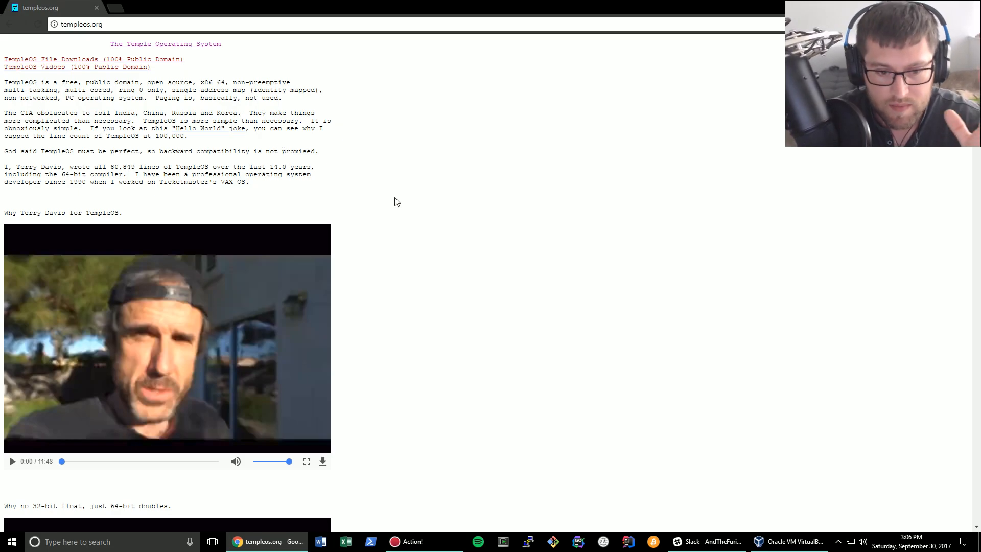
pyautogui.moveTo(419, 176)
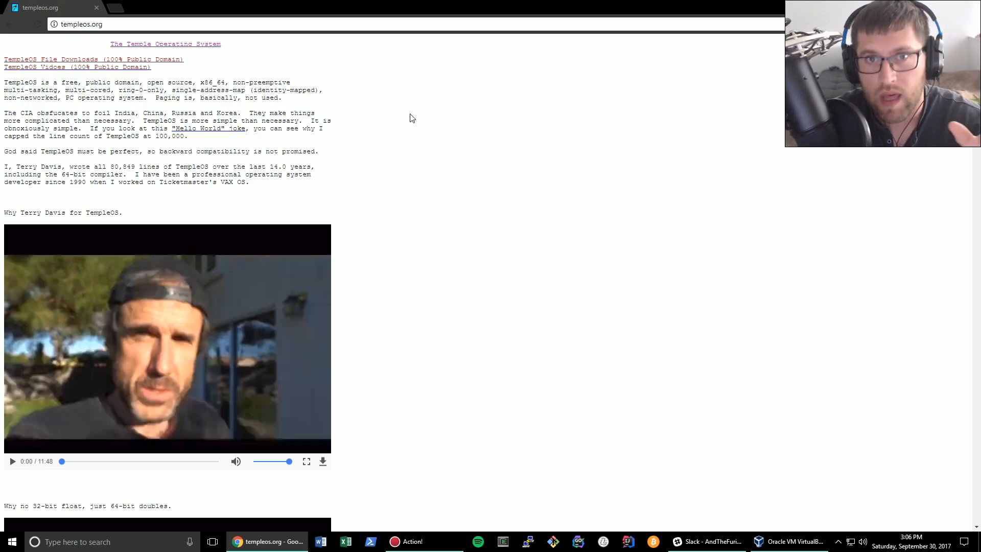
pyautogui.moveTo(405, 121)
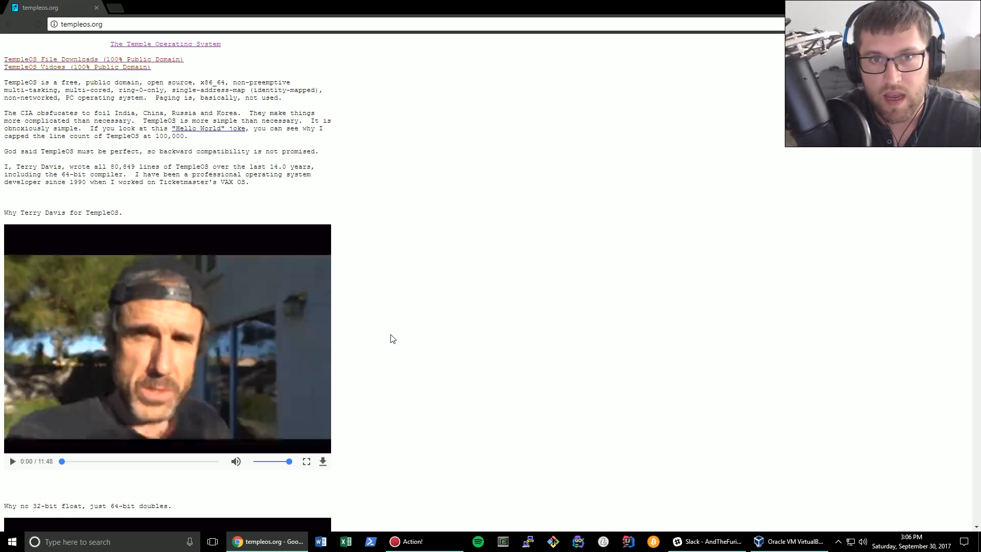
# Switch from the TempleOS homepage to the empty VirtualBox Manager via the taskbar.
pyautogui.click(791, 541)
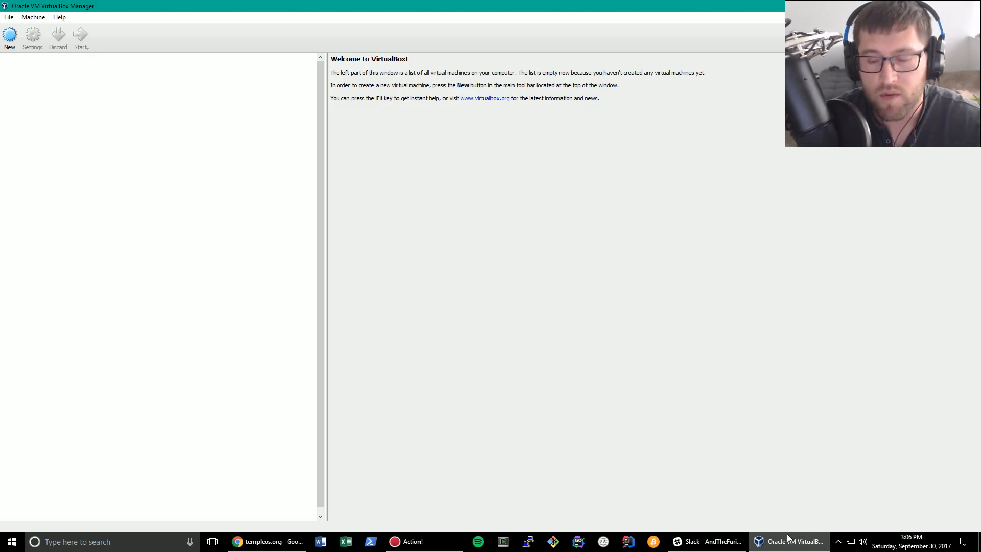
# Download TOS_Distro.ISO from the TempleOS Downloads page into the Downloads folder.
pyautogui.click(268, 541)
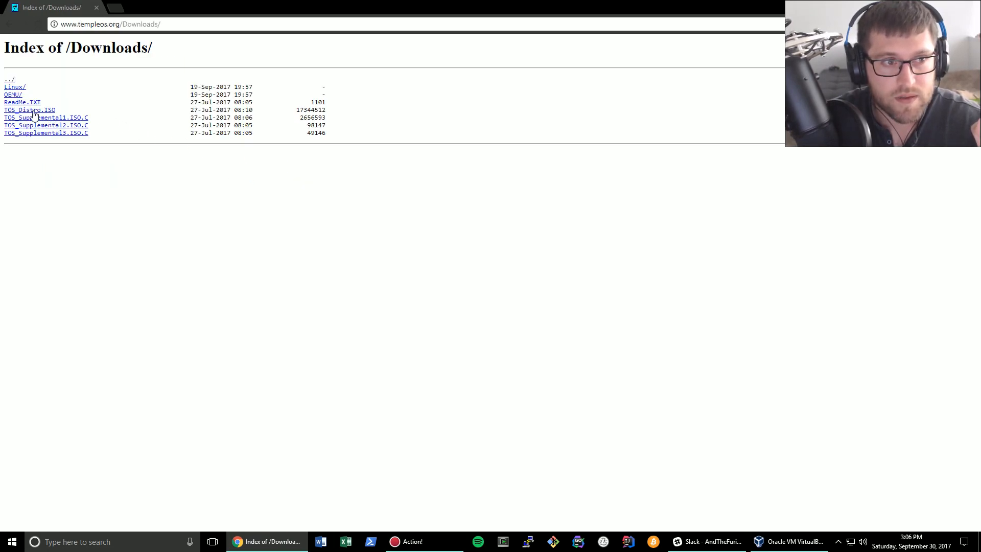
pyautogui.moveTo(30, 109)
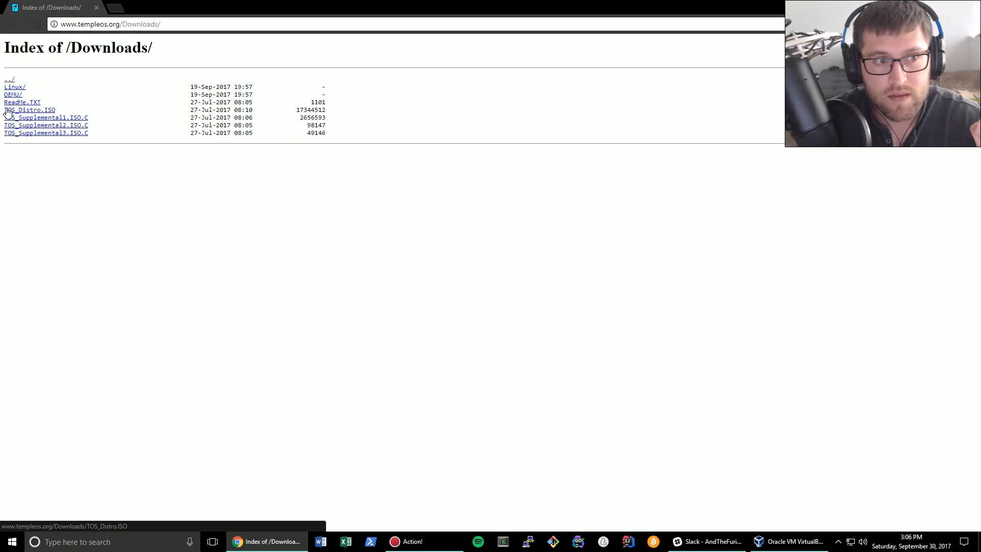
pyautogui.click(30, 109)
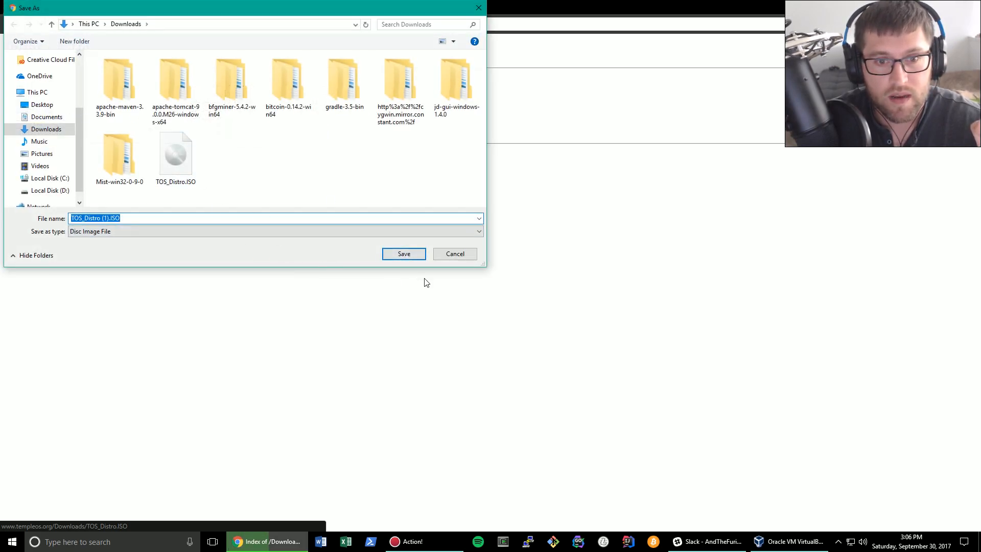
pyautogui.click(403, 253)
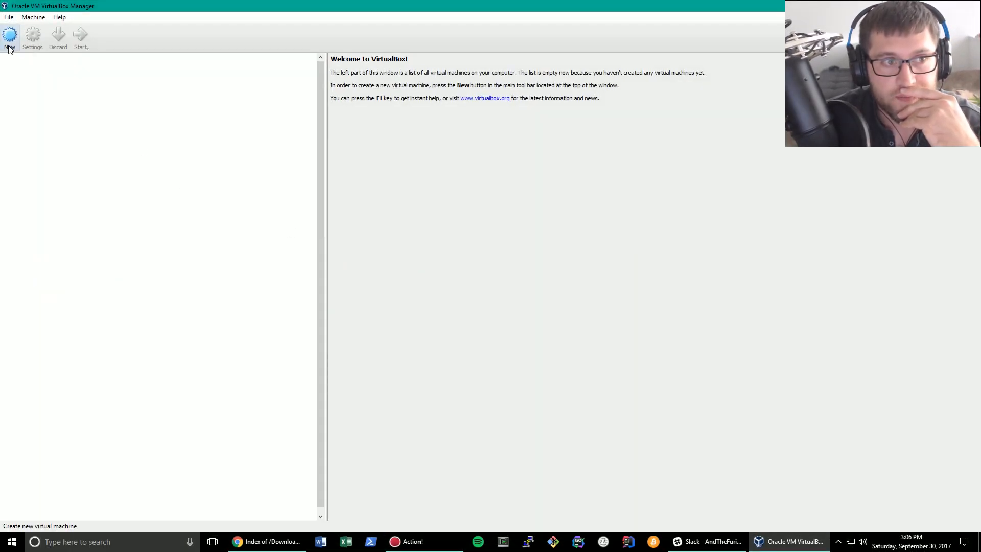
# Create VM 'TempleOS', type Other, 2048 MB memory, 2 GB VDI disk.
pyautogui.click(9, 36)
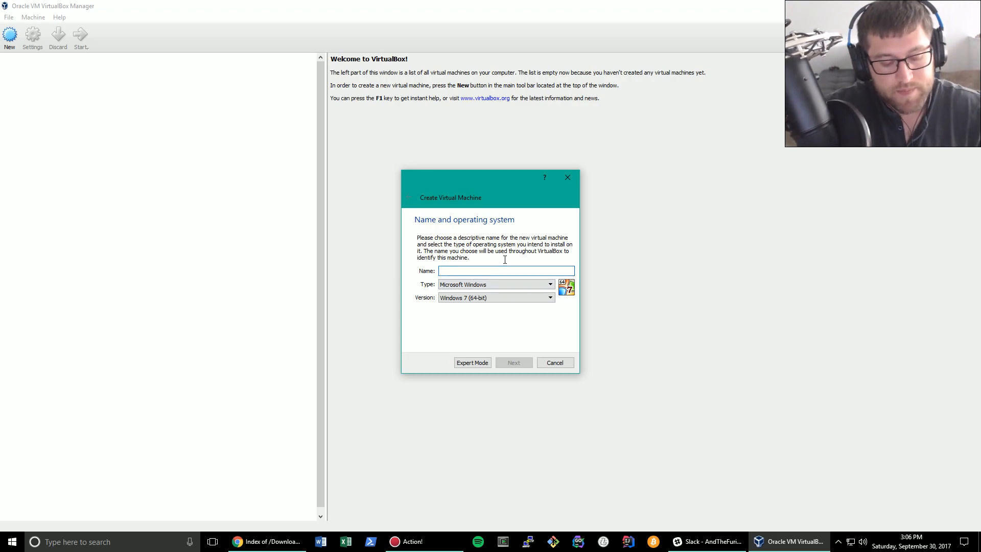
pyautogui.write('TempleOS')
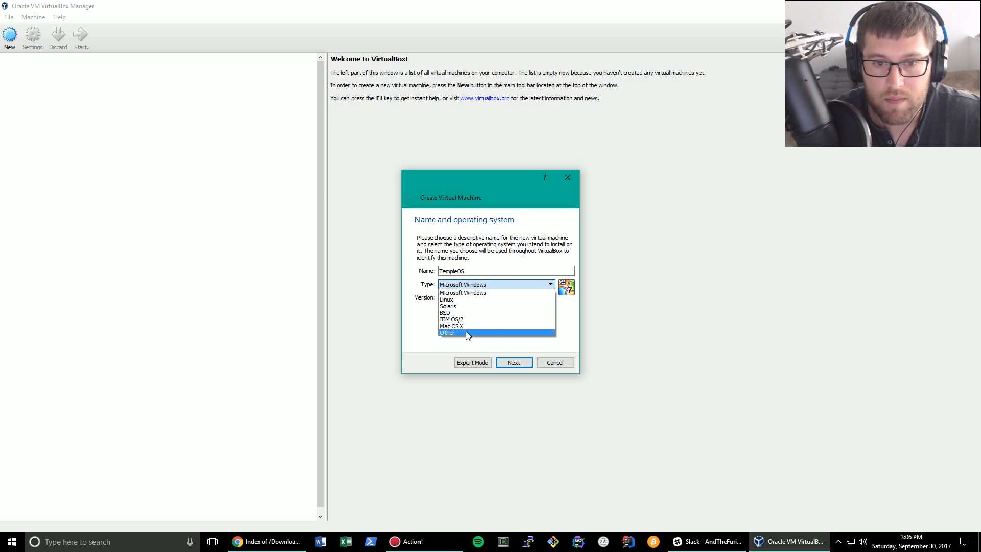
pyautogui.click(448, 332)
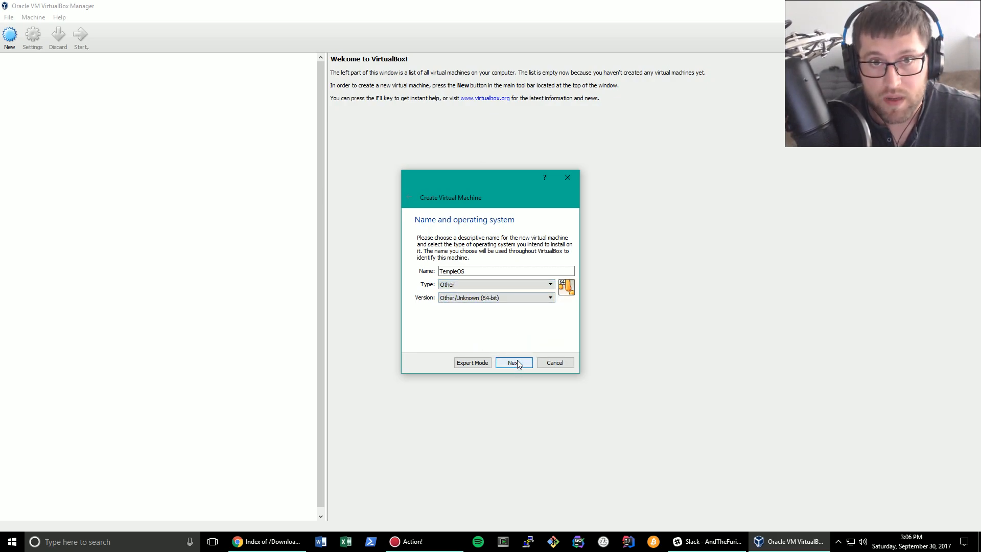
pyautogui.click(513, 362)
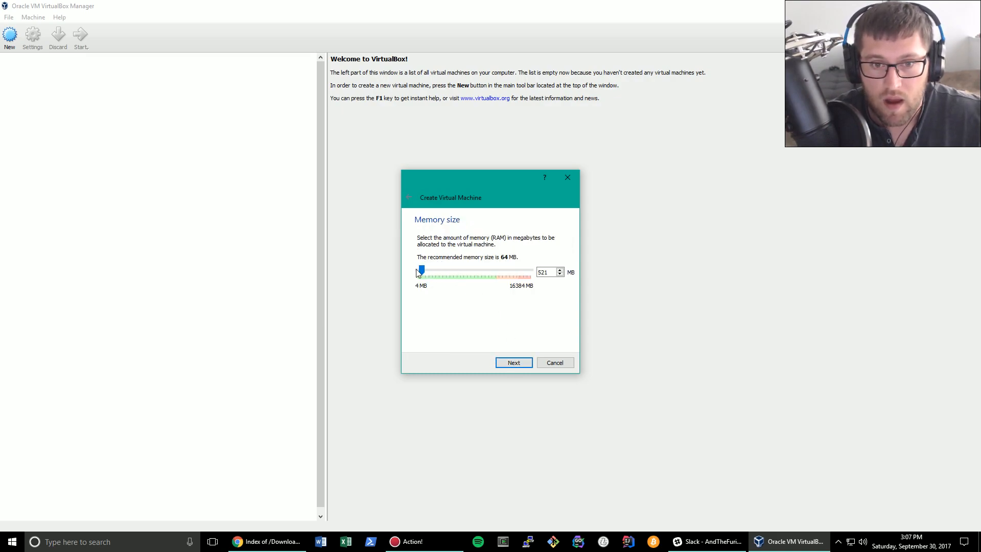
pyautogui.moveTo(421, 269); pyautogui.dragTo(432, 270)
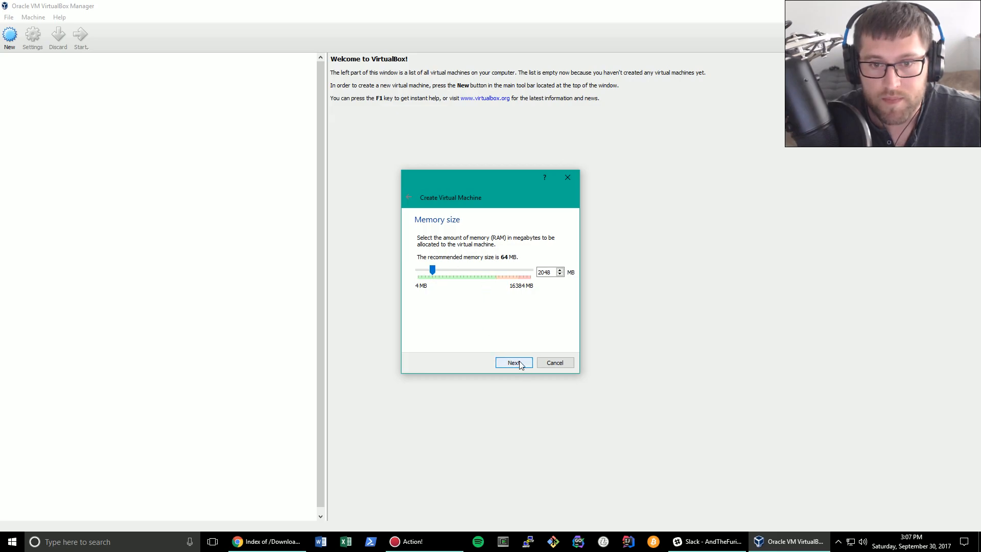
pyautogui.click(513, 362)
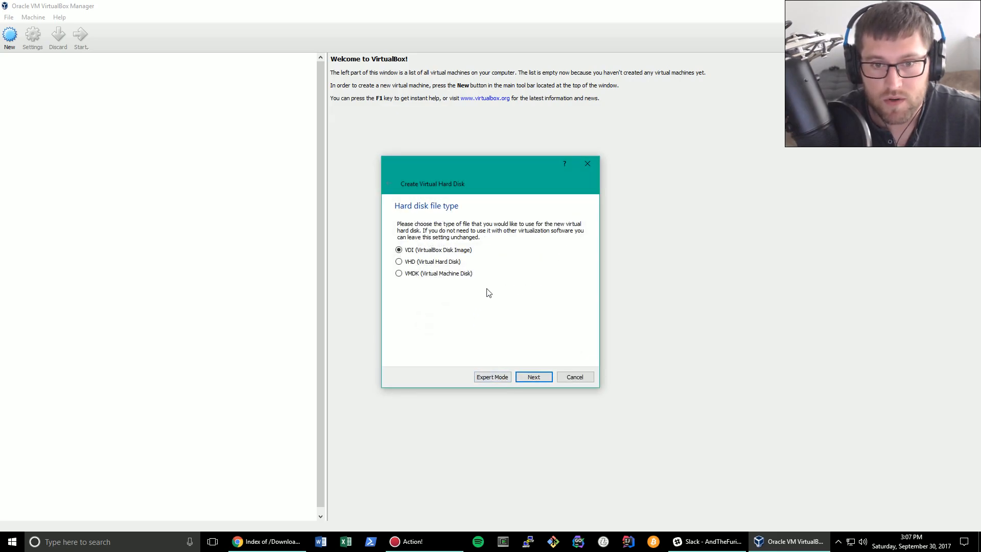
pyautogui.click(533, 377)
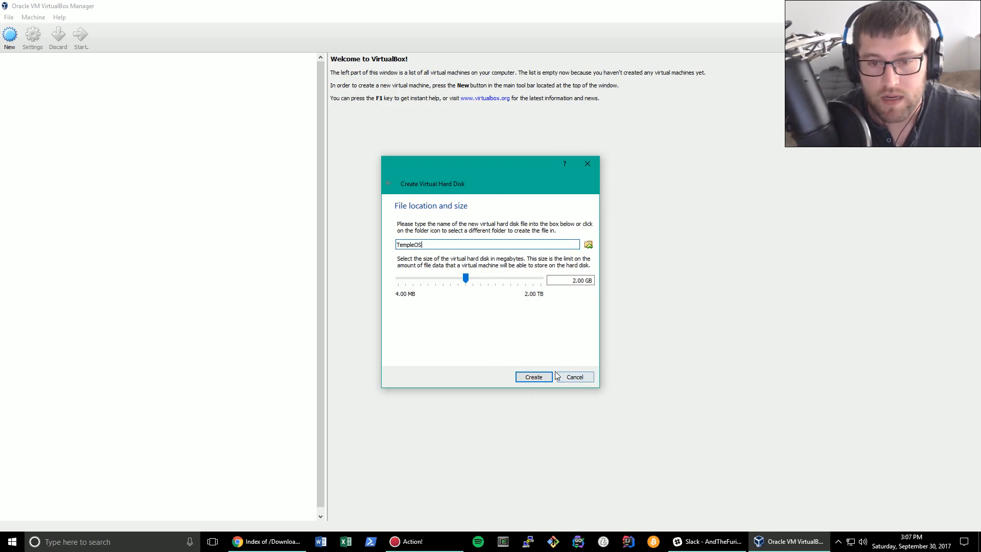
pyautogui.click(533, 377)
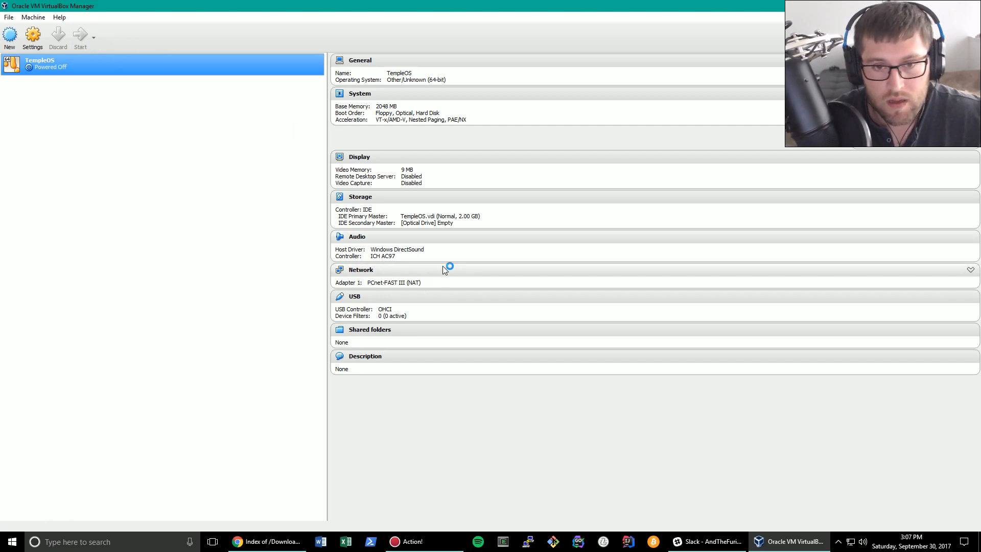
pyautogui.moveTo(444, 266)
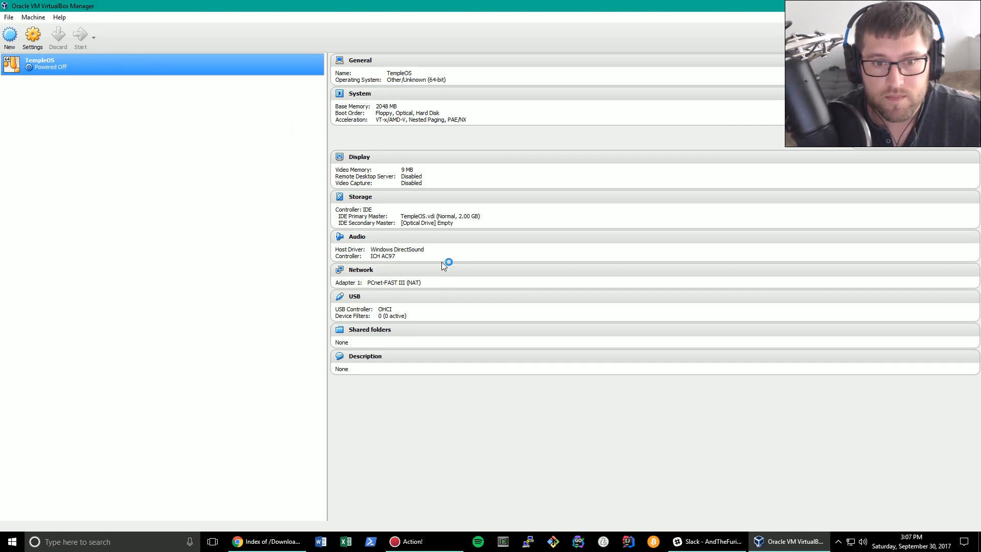
# Start the TempleOS machine with TOS_Distro (1).ISO as the start-up disk.
pyautogui.click(80, 37)
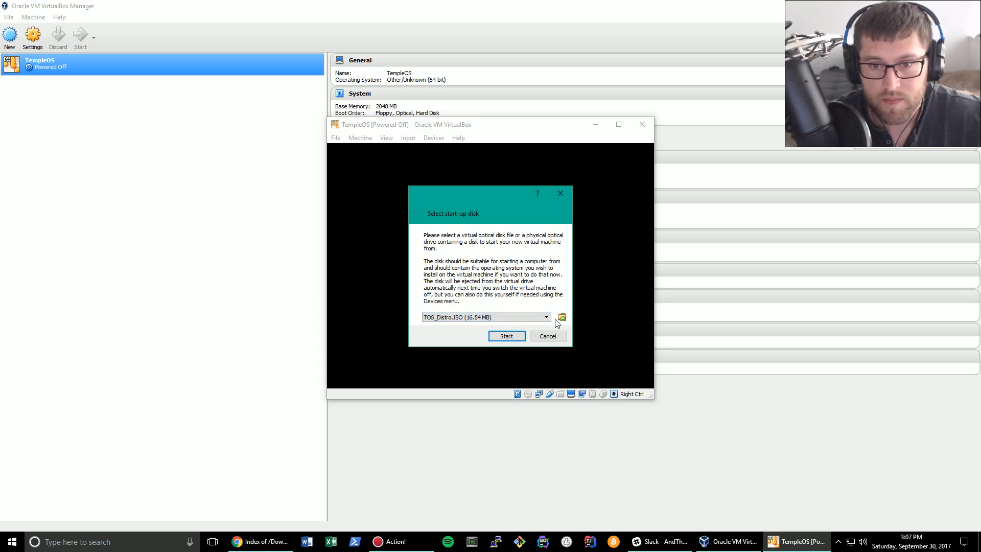
pyautogui.click(561, 318)
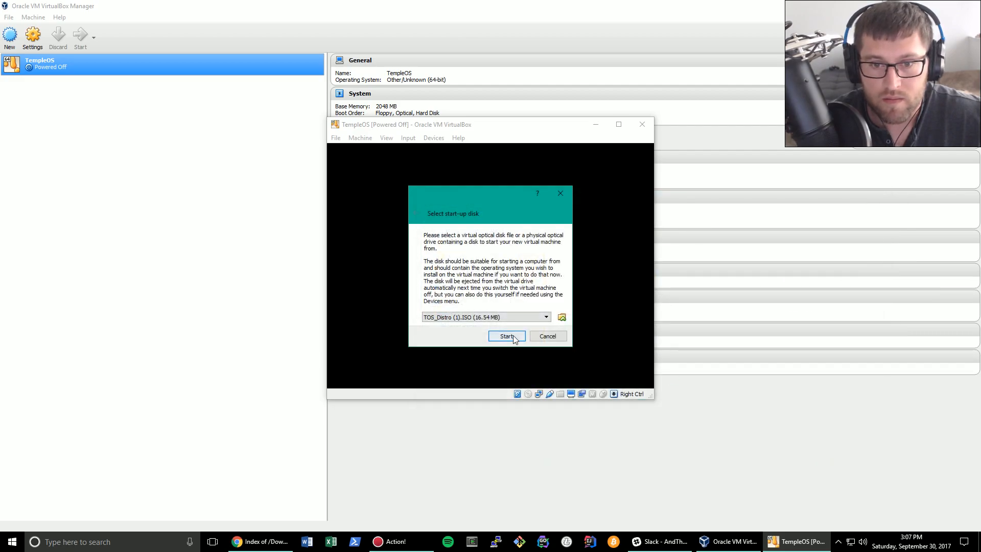
pyautogui.click(506, 336)
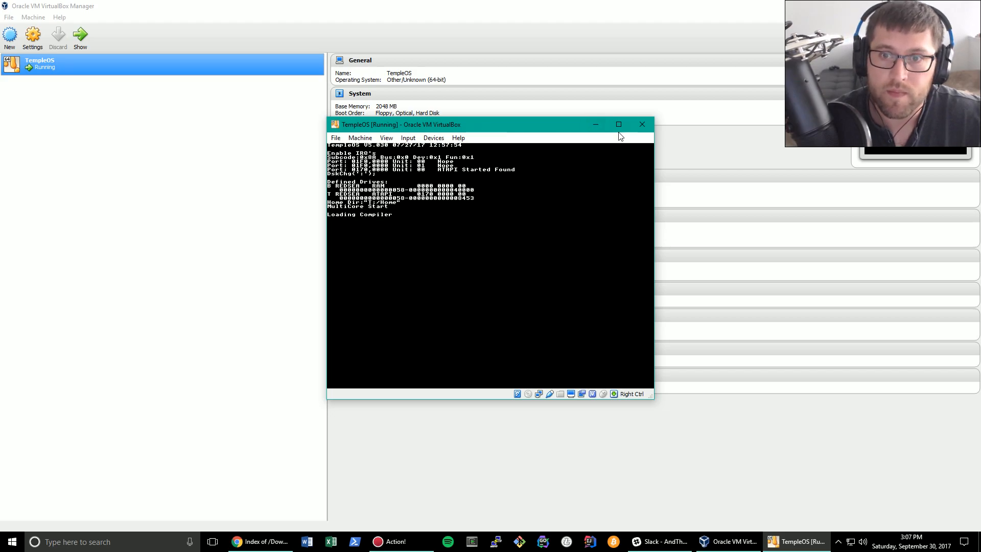
# Switch the machine window to Scaled Mode.
pyautogui.click(59, 17)
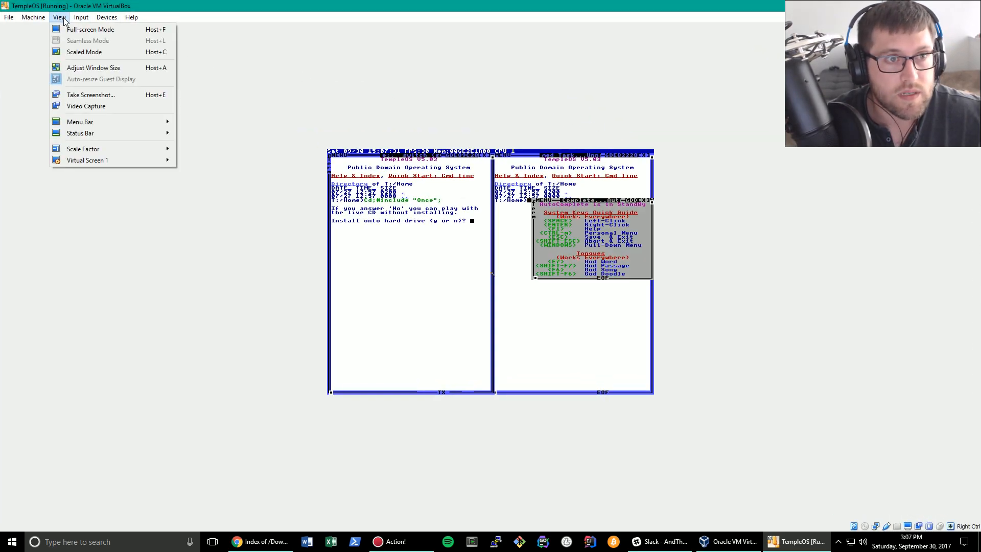
pyautogui.click(83, 52)
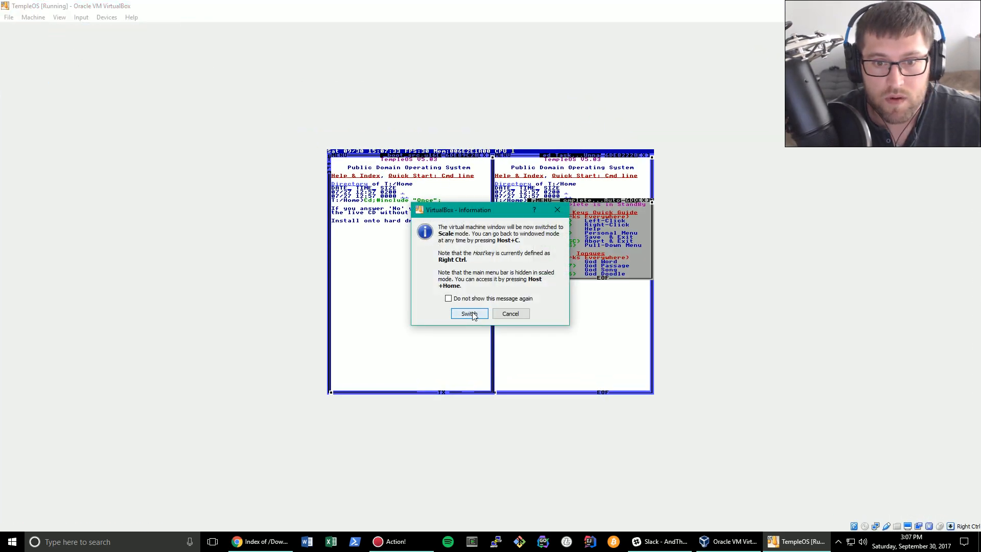
pyautogui.click(469, 314)
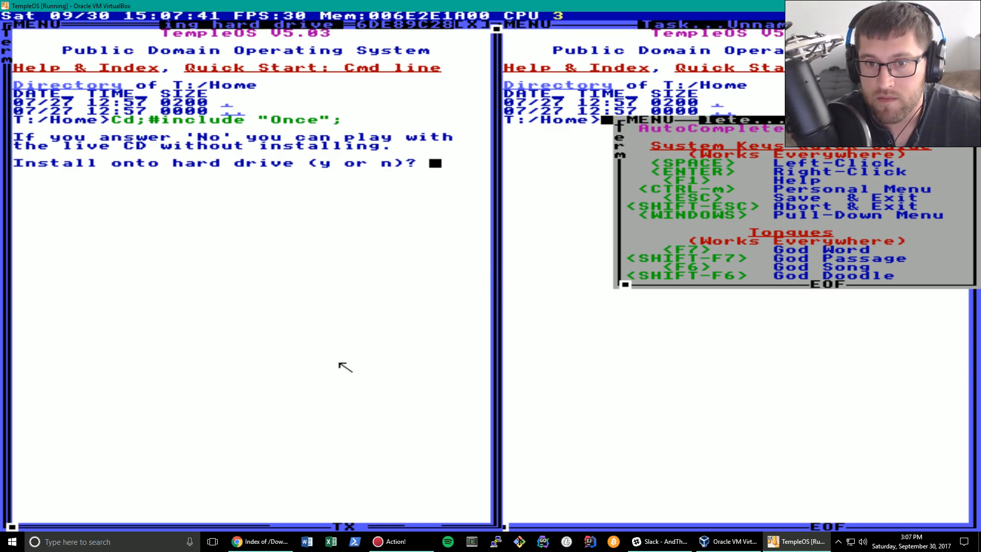
pyautogui.moveTo(331, 311)
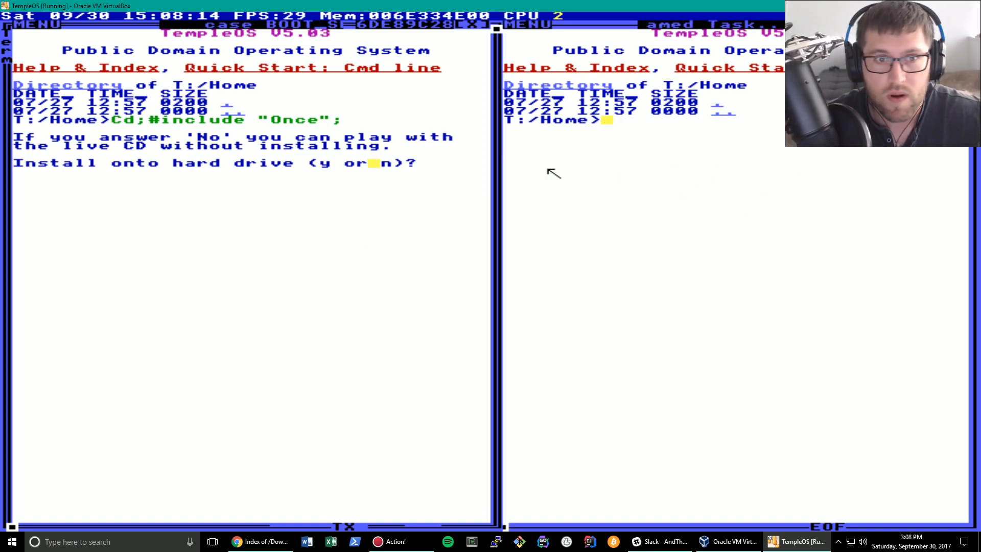
pyautogui.moveTo(403, 225)
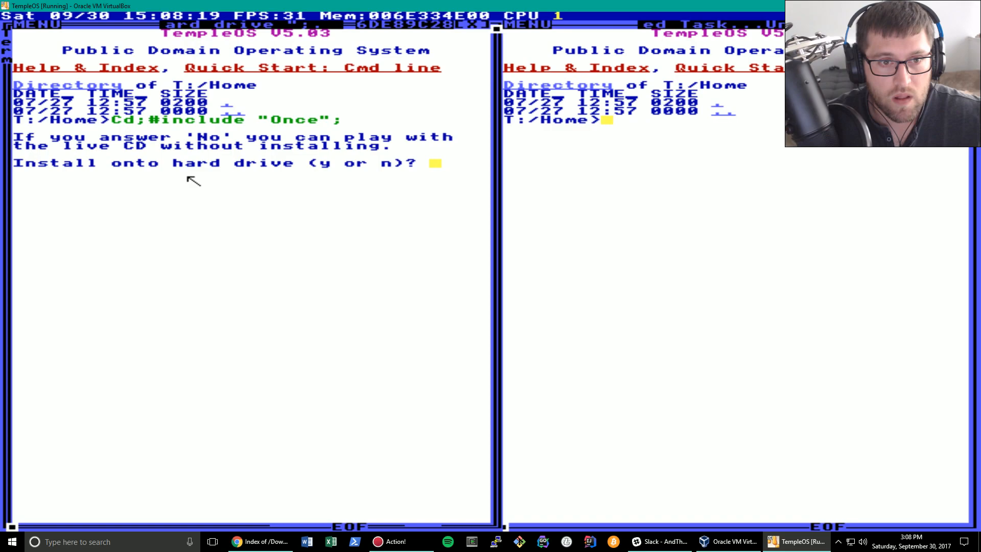
pyautogui.write('y')
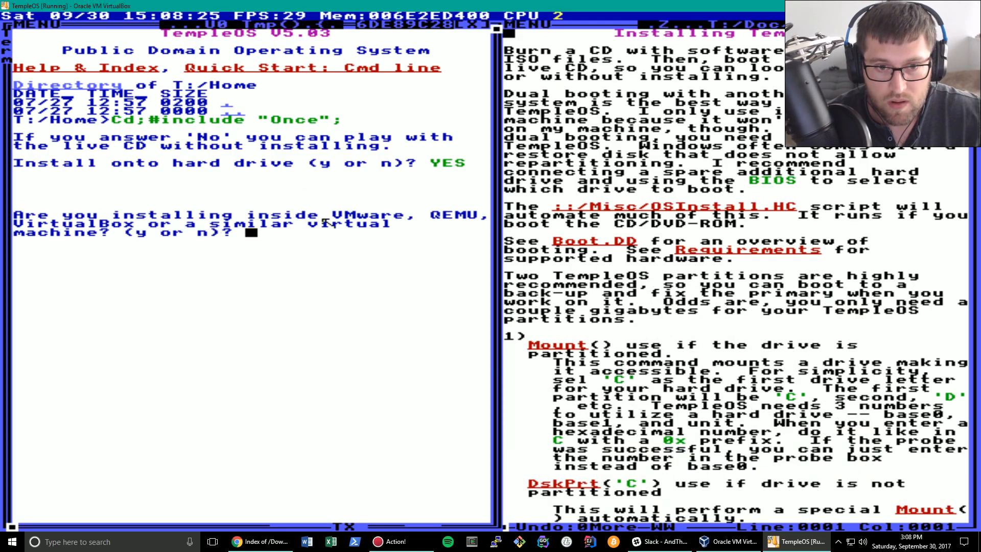
pyautogui.moveTo(447, 225)
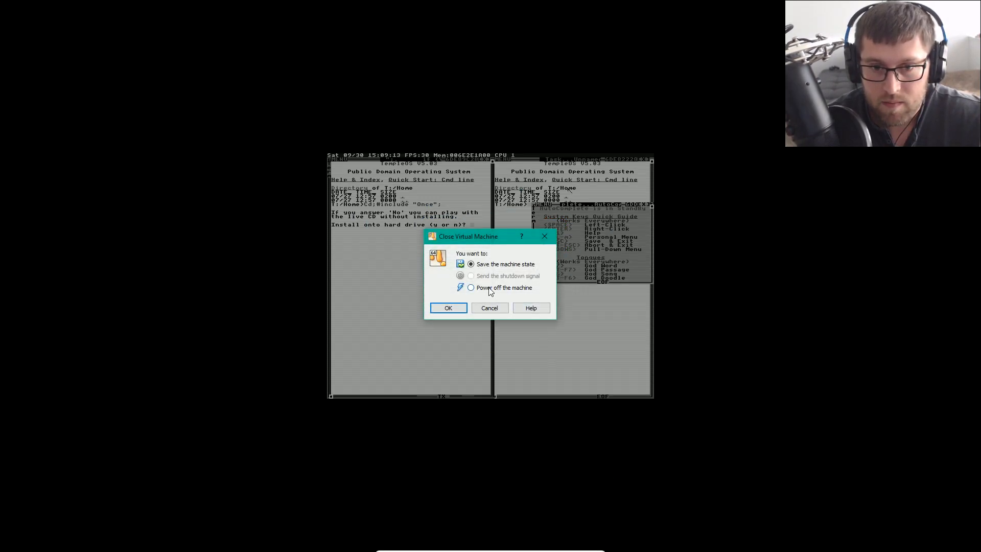
# Power off TempleOS, remove TOS_Distro (1).ISO from Storage, then start it again.
pyautogui.click(448, 307)
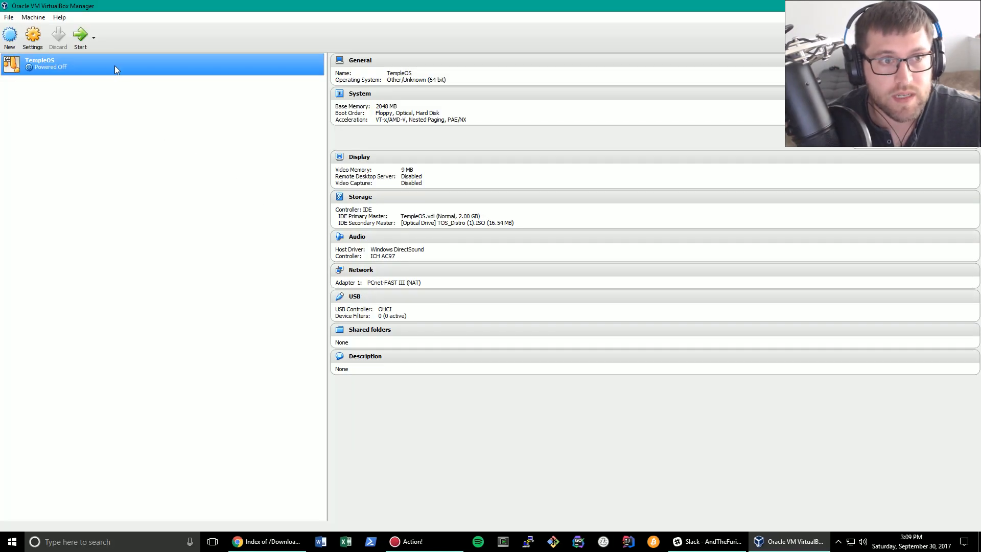
pyautogui.click(31, 36)
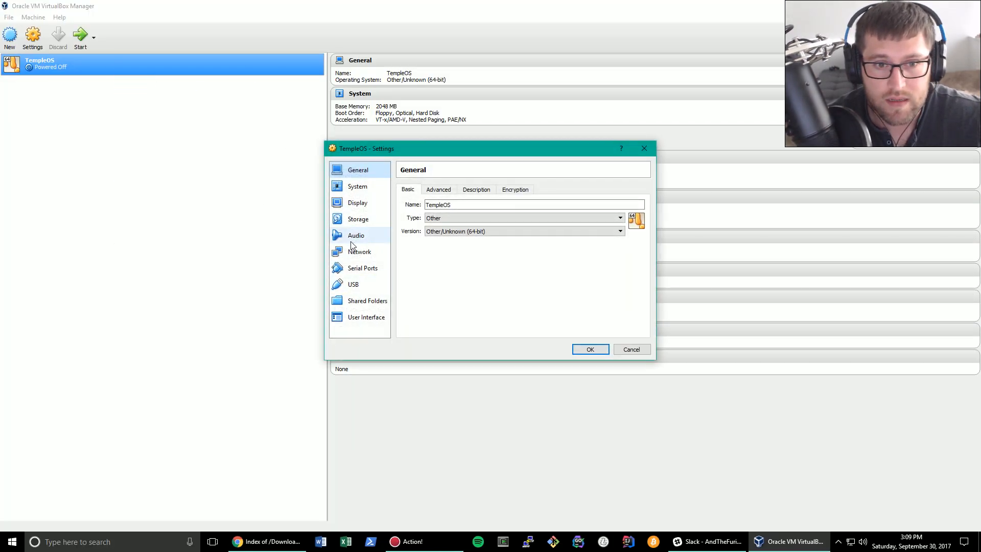
pyautogui.click(358, 218)
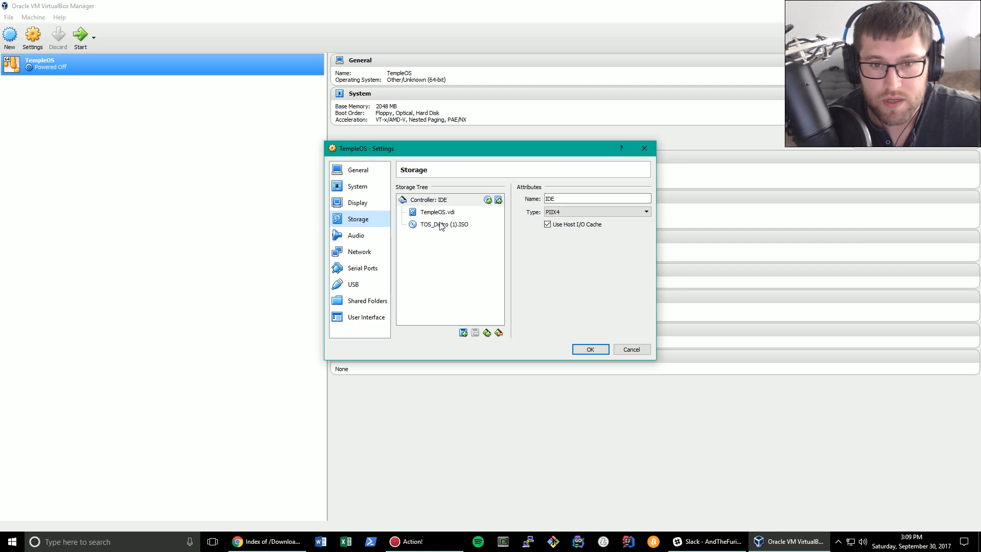
pyautogui.click(443, 224)
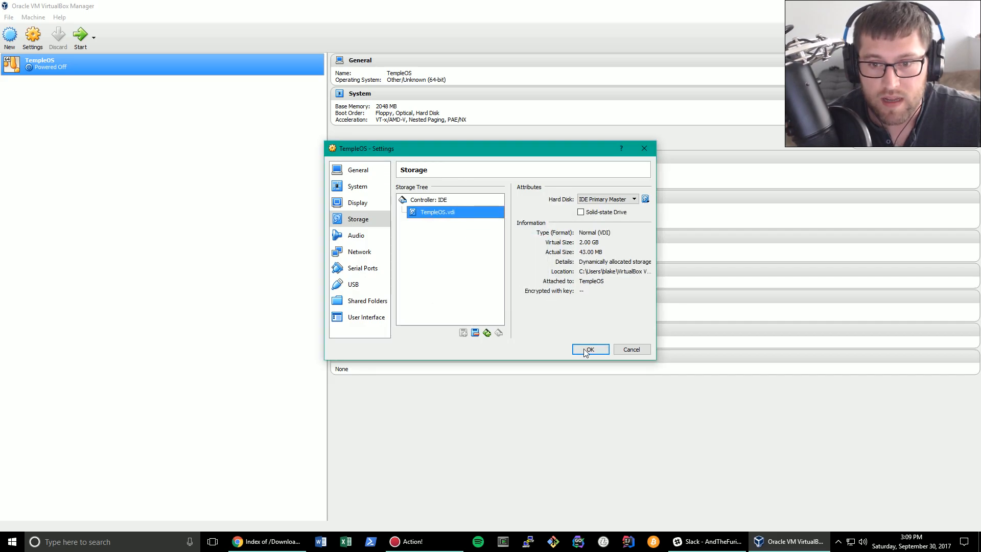
pyautogui.click(589, 349)
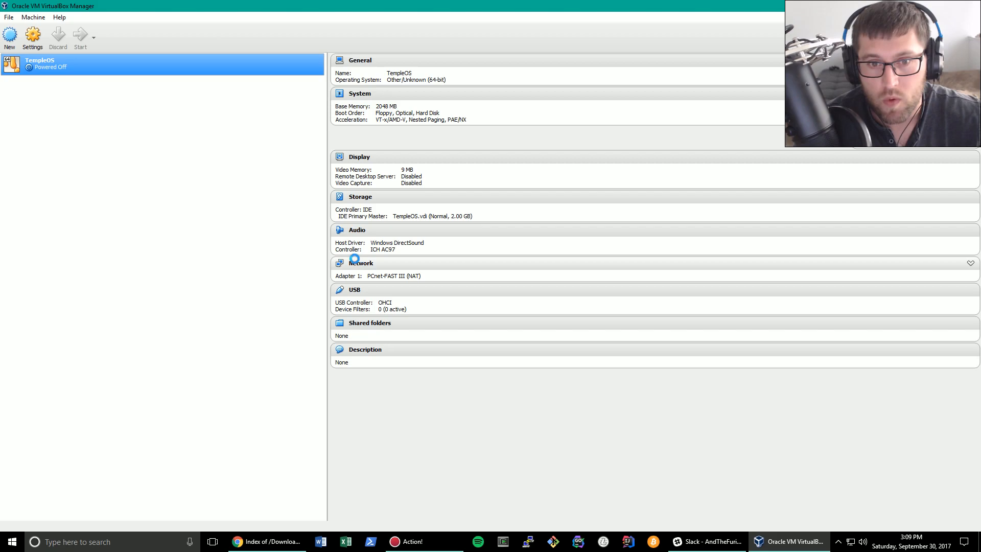
pyautogui.click(79, 37)
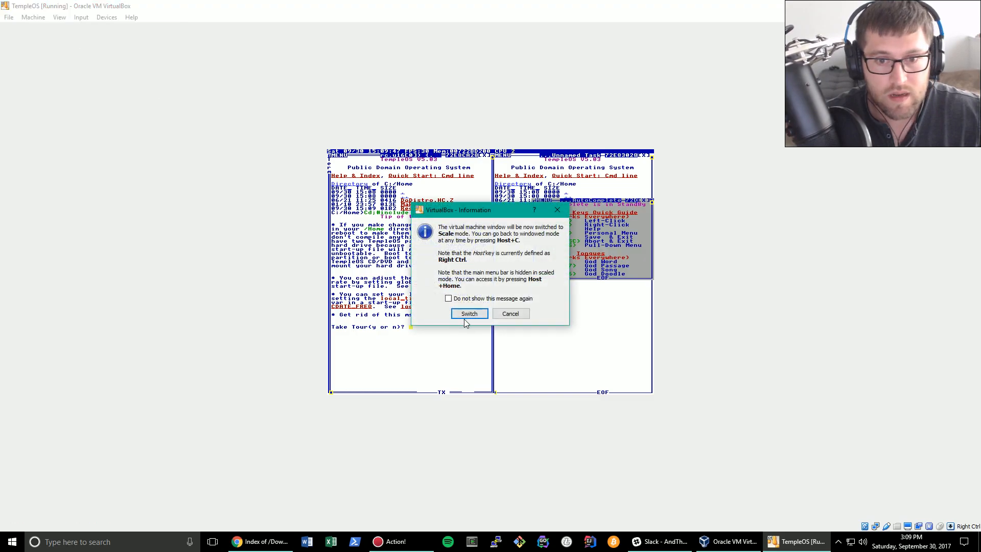
# Confirm the scaled display while TempleOS boots from its hard disk.
pyautogui.click(468, 313)
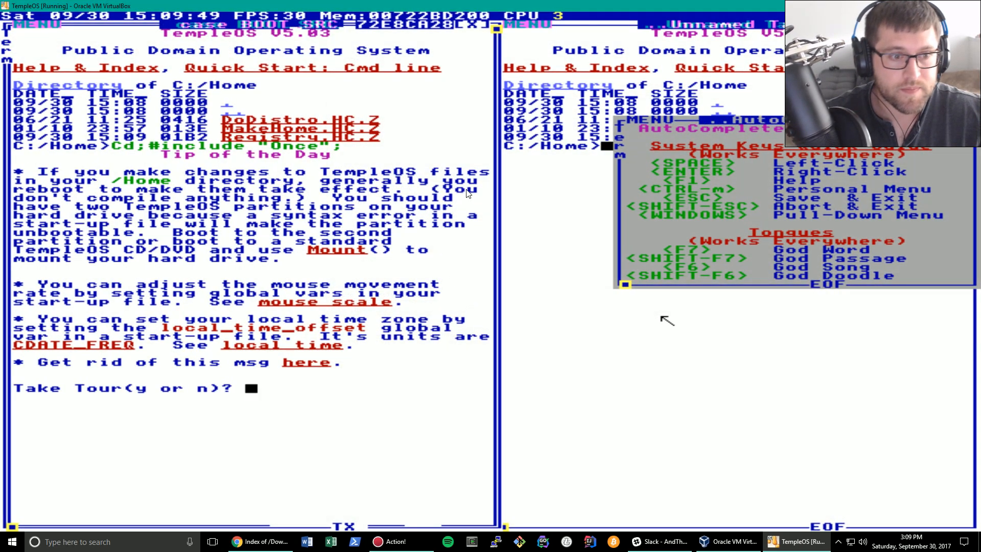